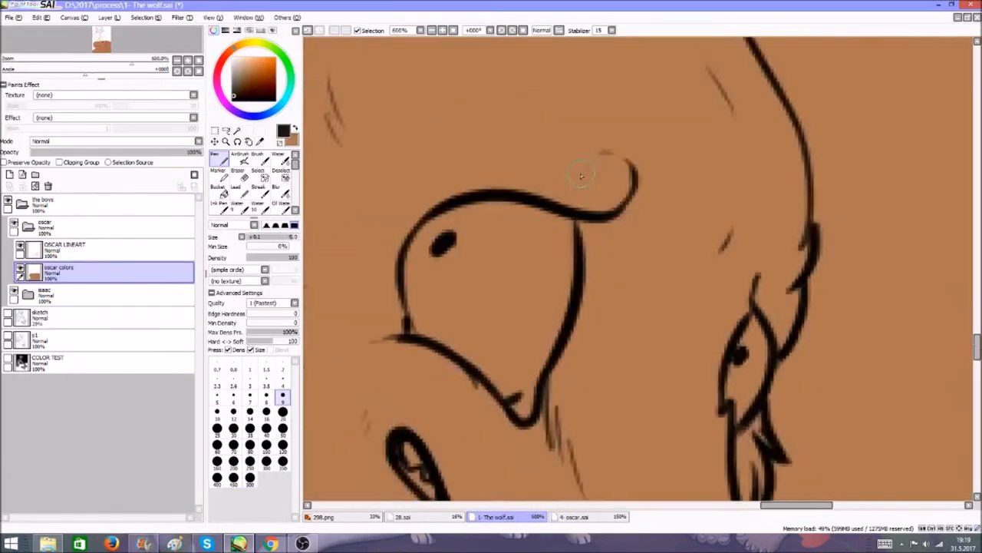
# Step: Switch to the oscar.sai drawing of the boy and pup on a brown background
pyautogui.click(589, 516)
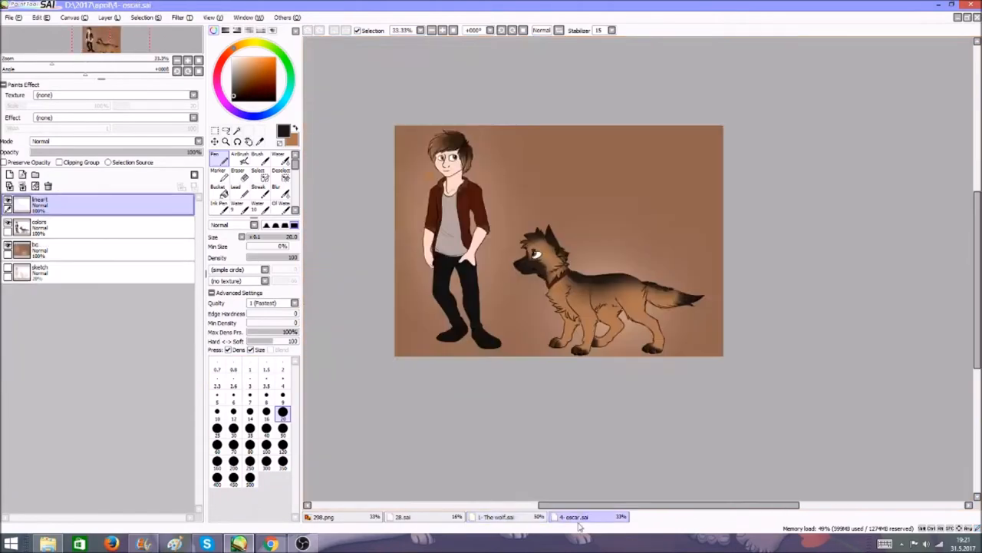
# Step: Return to The wolf.sai drawing, where the pup's toes are shaded, and open the Layer menu
pyautogui.click(498, 516)
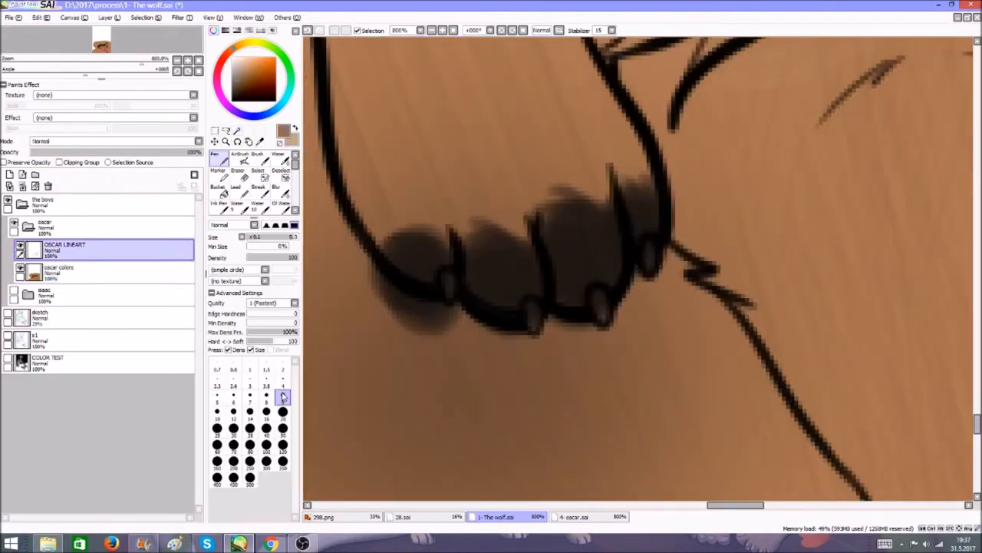
pyautogui.click(109, 18)
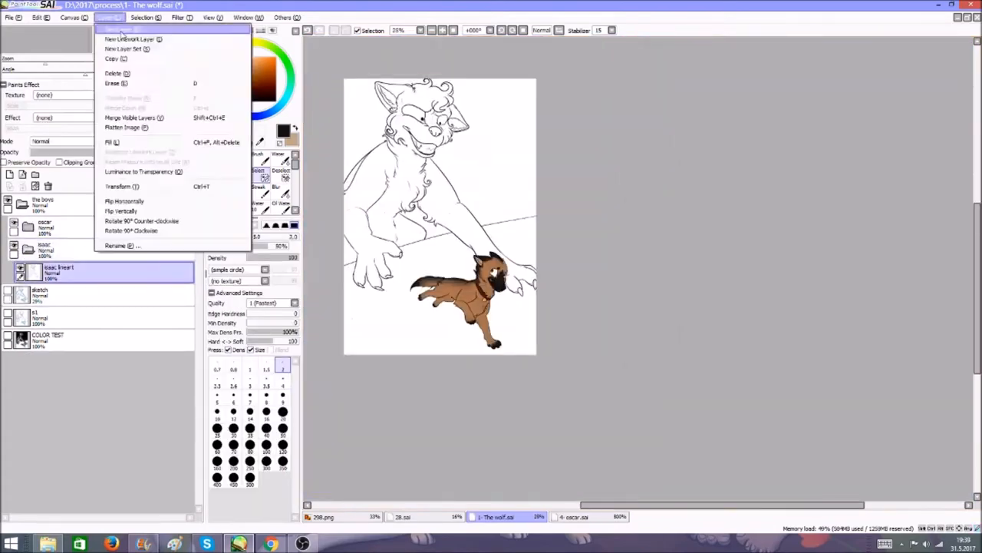